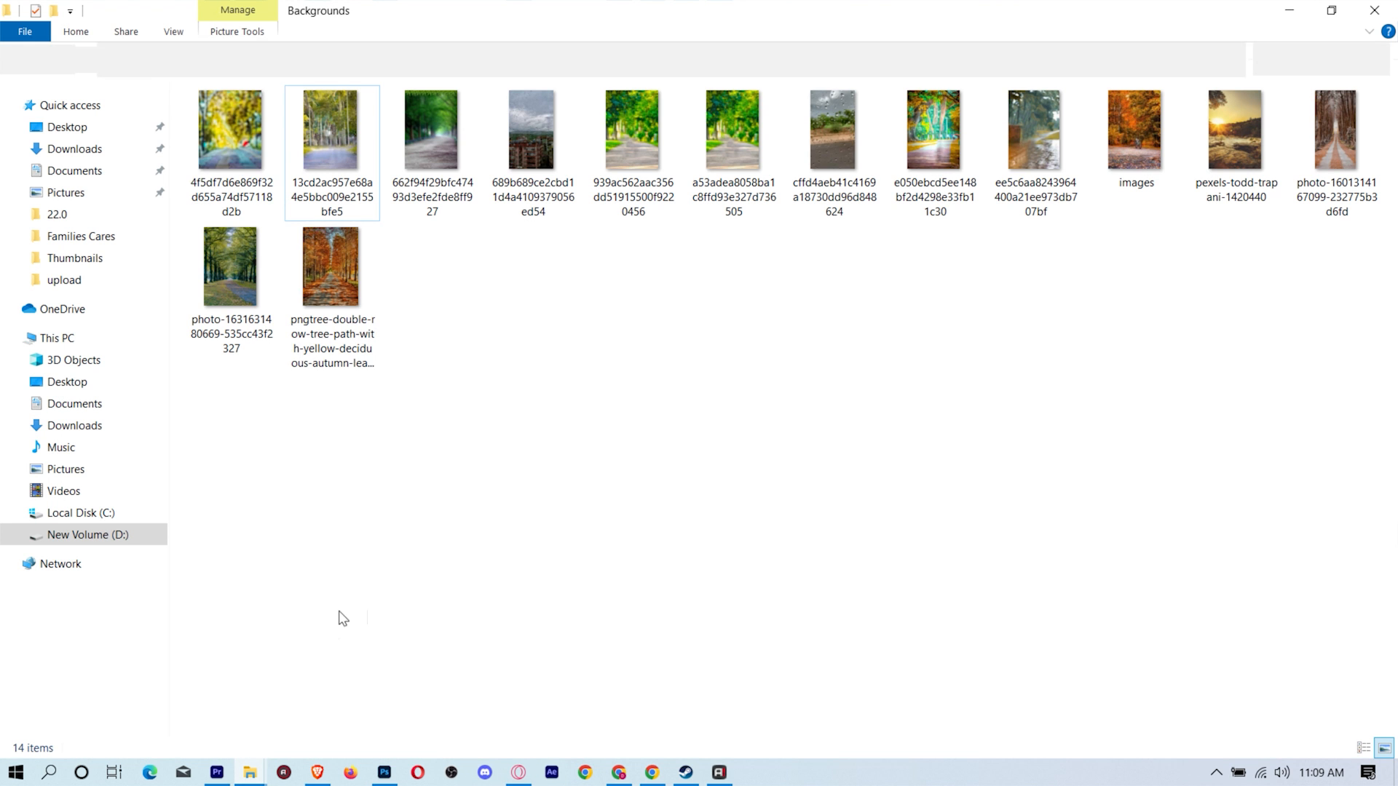
Drag the blue-dress photo from the bff folder onto the Photoshop canvas as a new layer
{"action": "left_click", "coordinate": [217, 771]}
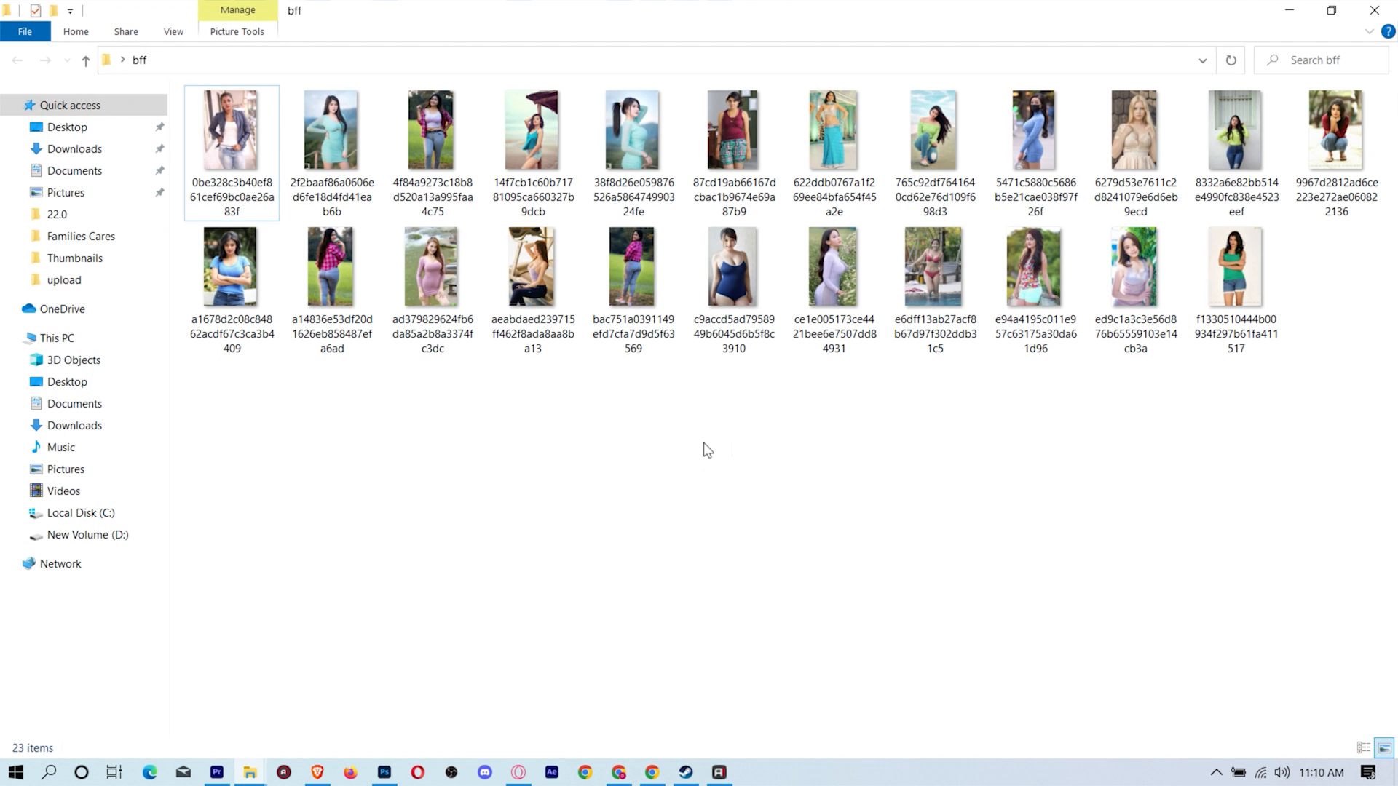
{"action": "left_click", "coordinate": [1034, 143]}
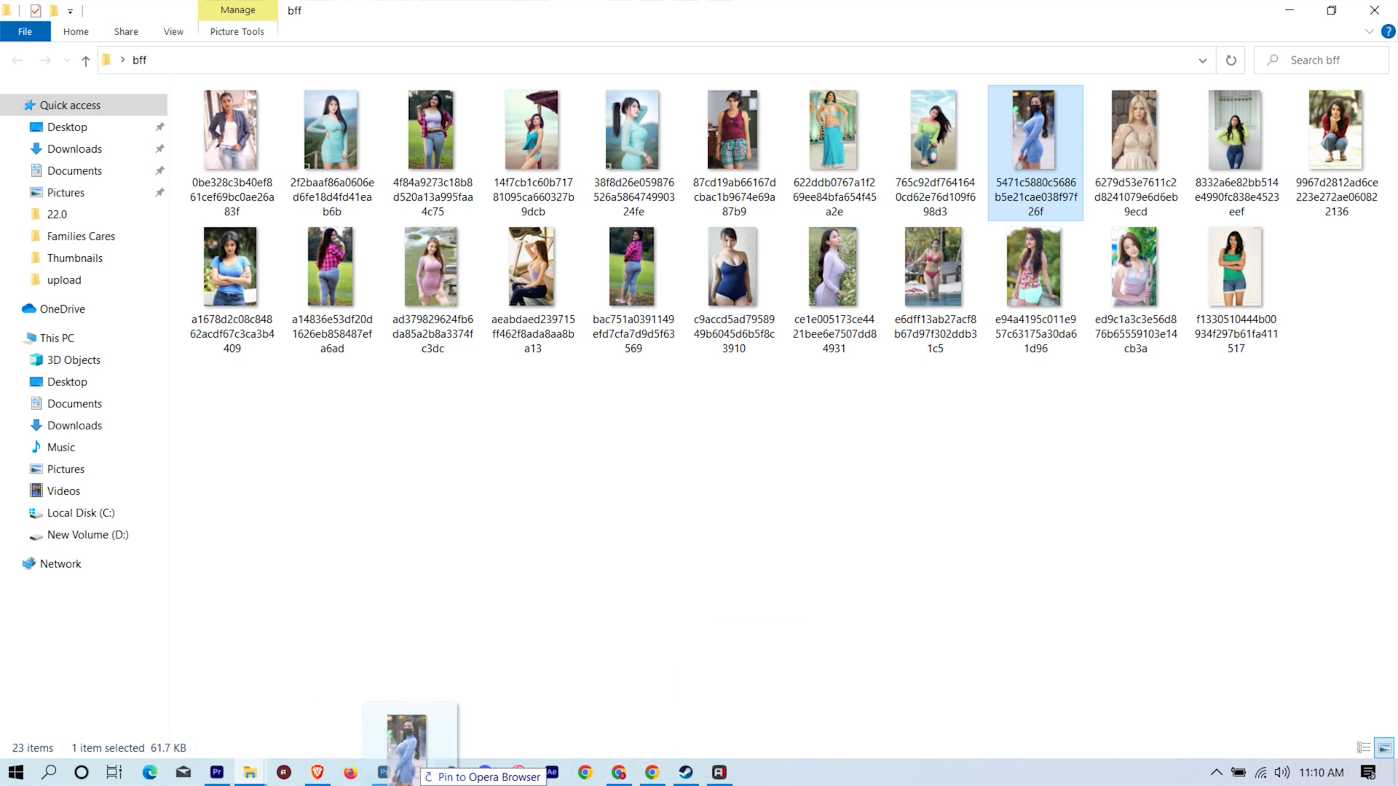
{"action": "left_click", "coordinate": [383, 772]}
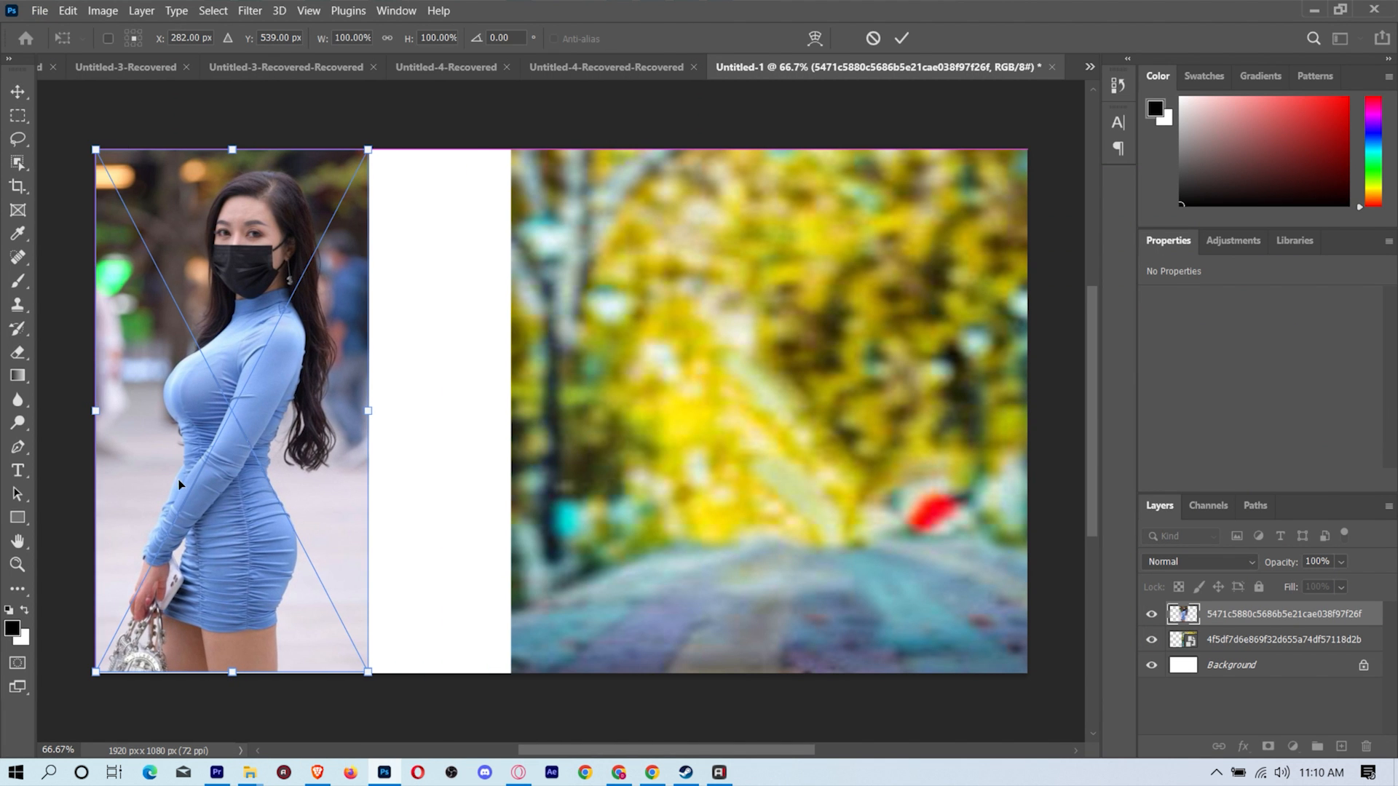
Scale the portrait to canvas height, duplicate it and marquee-select the right-hand copy
{"action": "left_click_drag", "start_coordinate": [366, 410], "coordinate": [509, 411]}
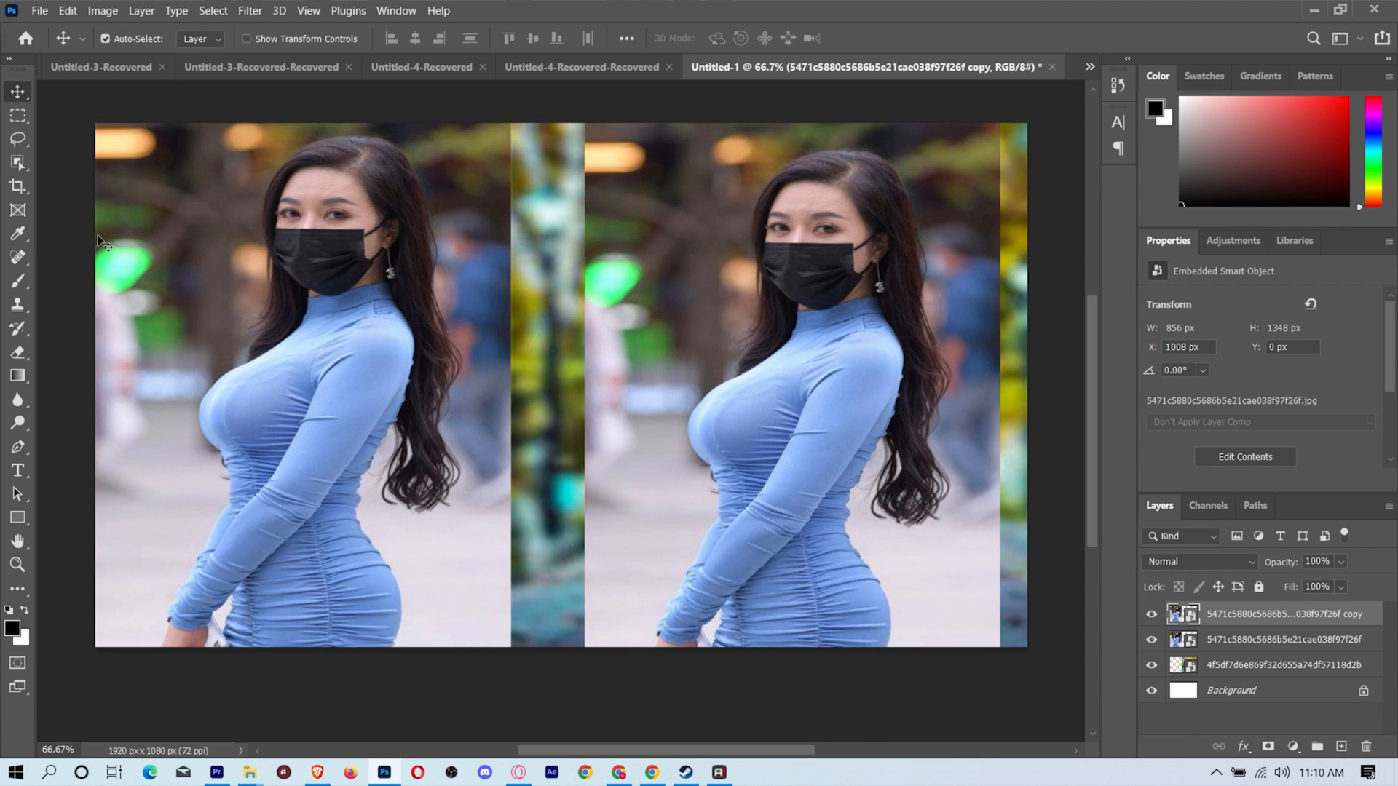
{"action": "left_click_drag", "start_coordinate": [601, 125], "coordinate": [958, 647]}
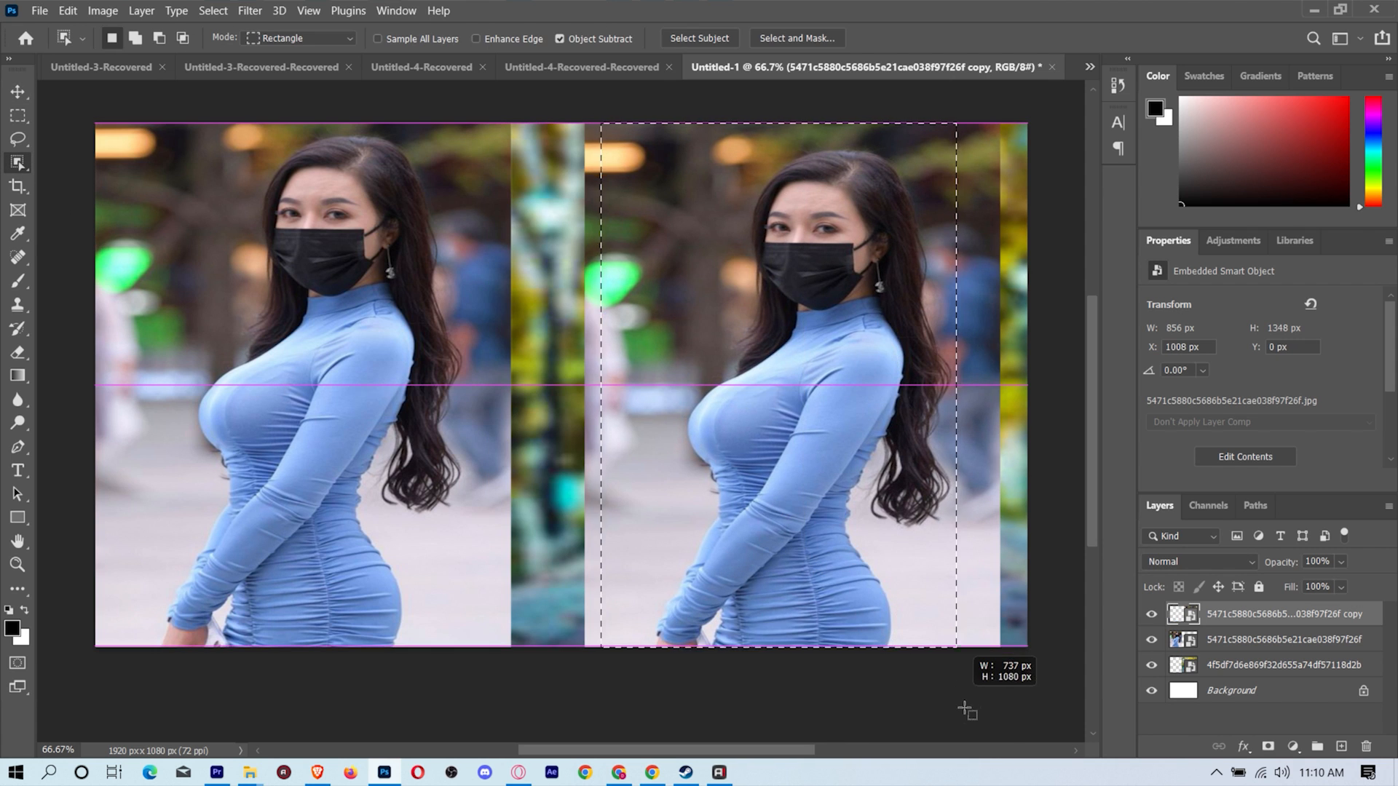